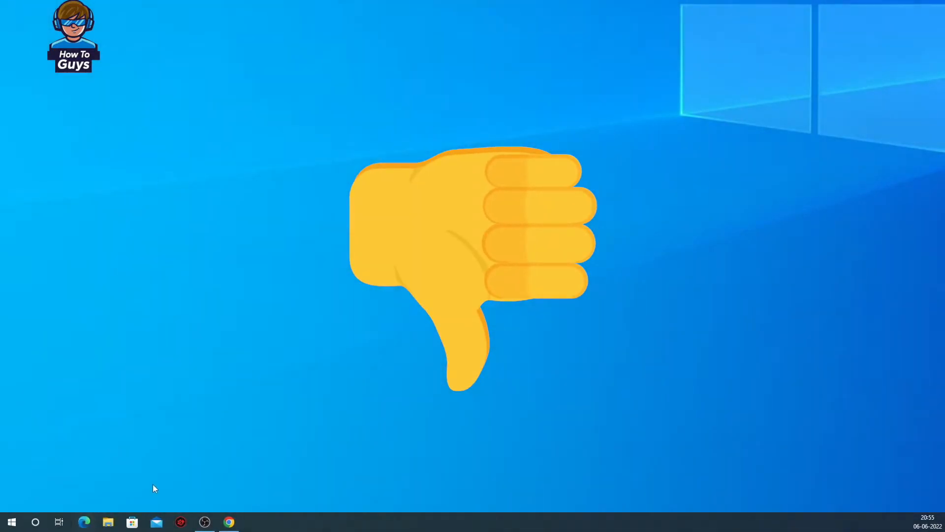
Launch Microsoft Edge from the taskbar, skip through its welcome tour, and close it again.
left_click(84, 522)
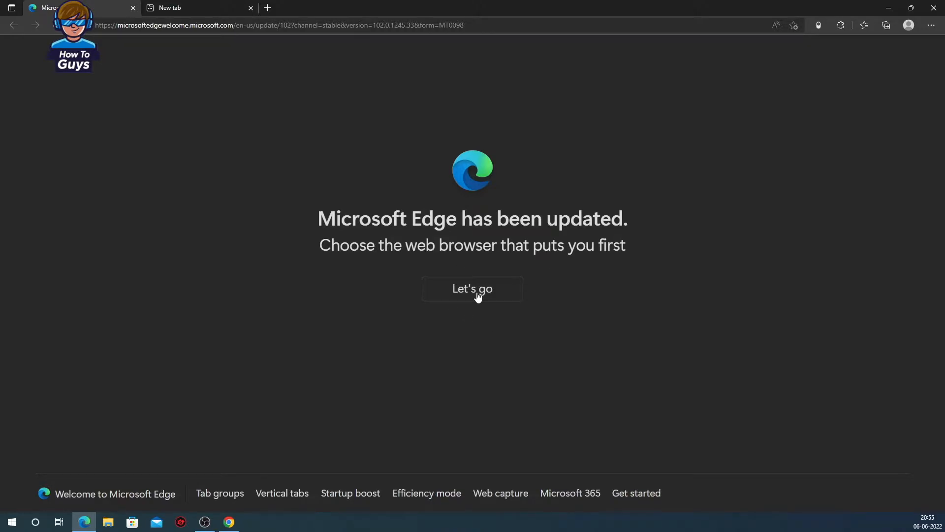
left_click(426, 492)
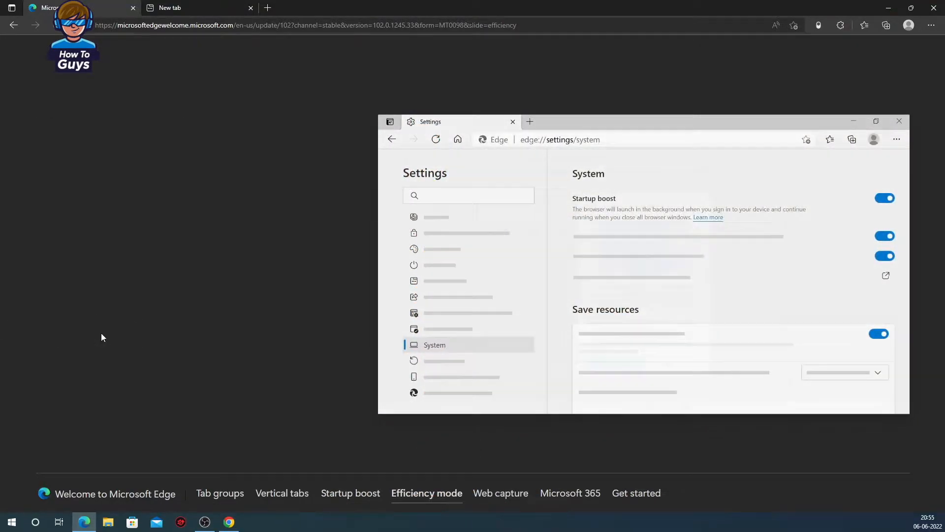
left_click(636, 492)
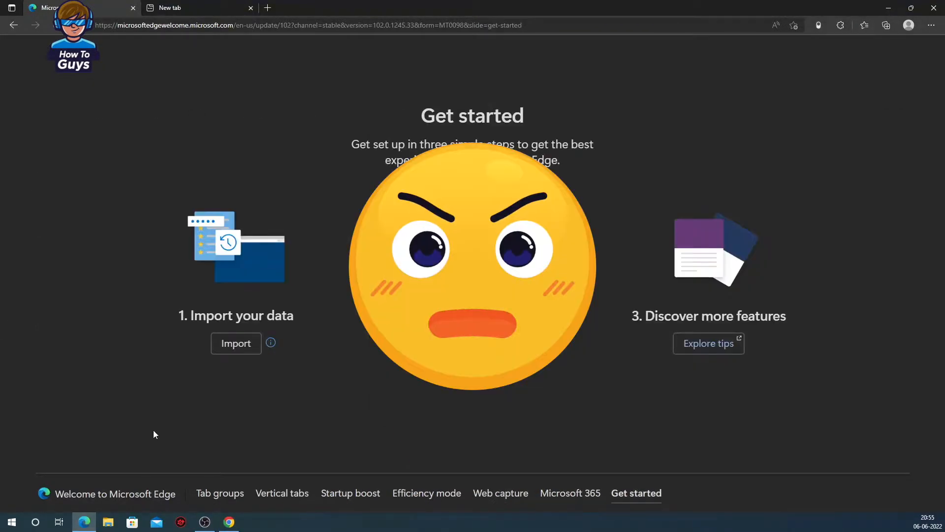
left_click(198, 8)
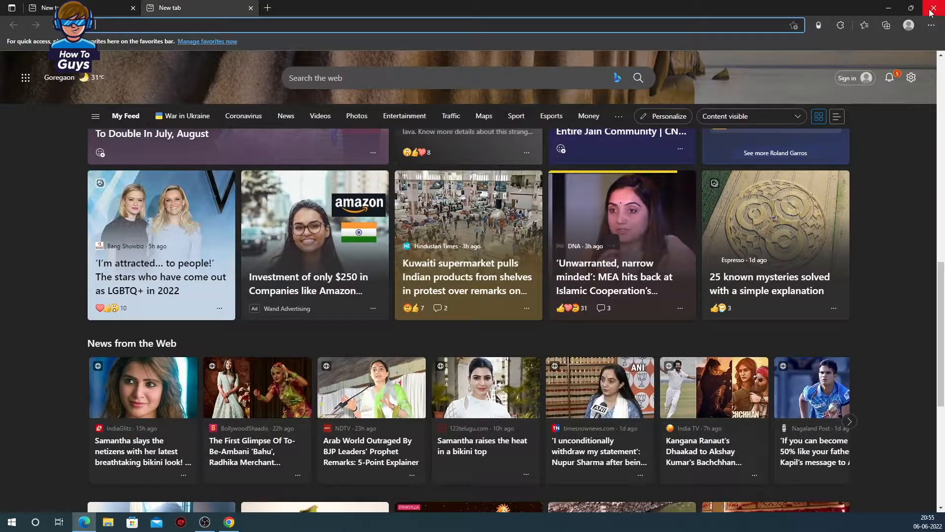
left_click(933, 9)
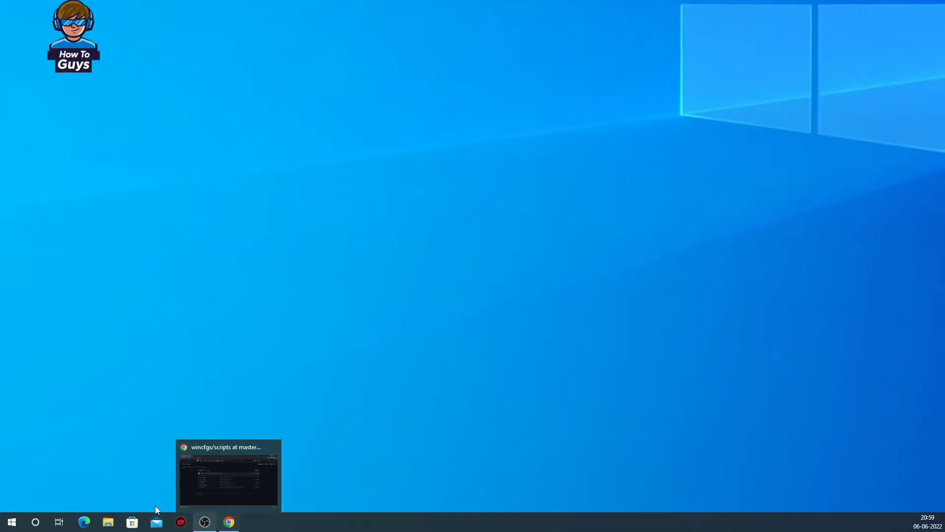
mouse_move(257, 524)
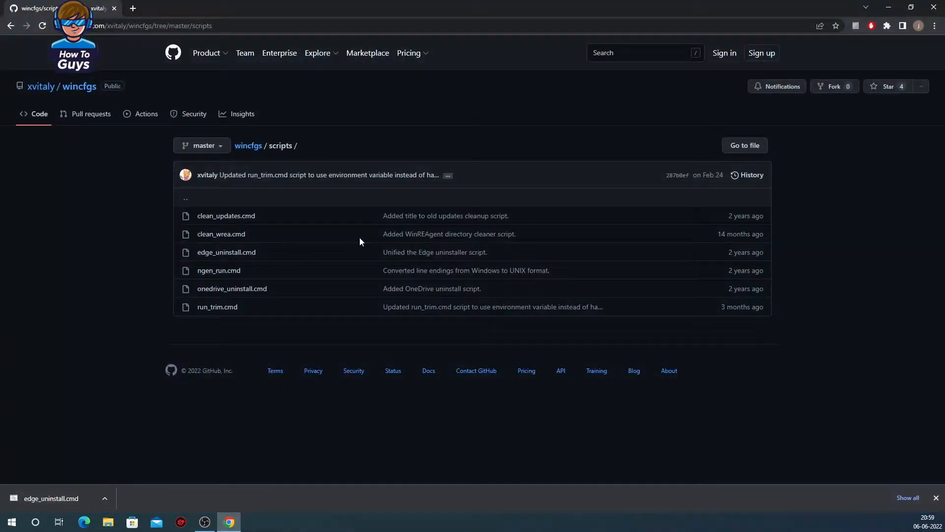
mouse_move(258, 125)
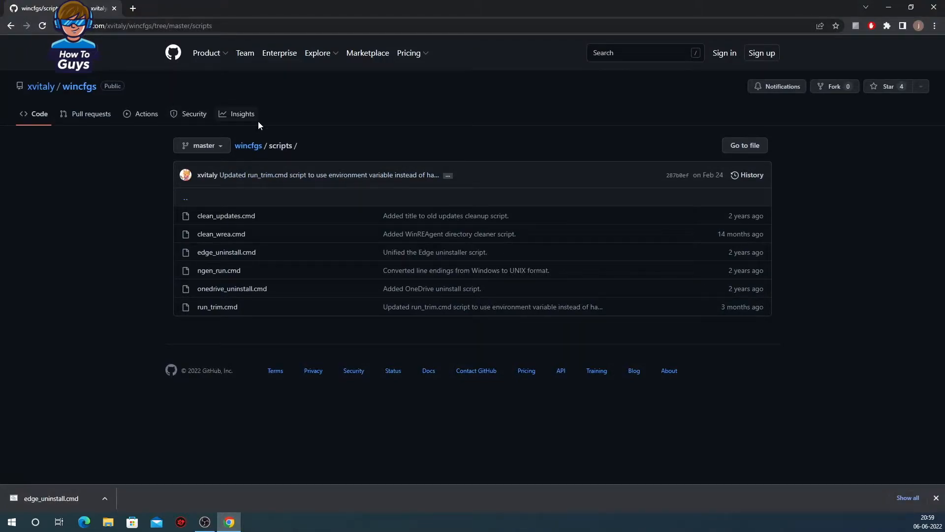
mouse_move(251, 282)
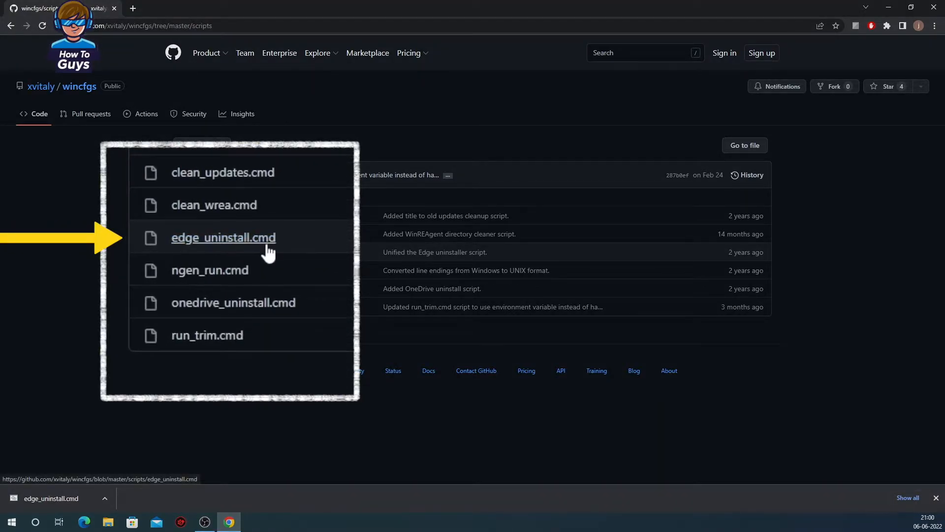
View edge_uninstall.cmd from the xvitaly/wincfgs scripts folder as raw text in Chrome.
left_click(224, 237)
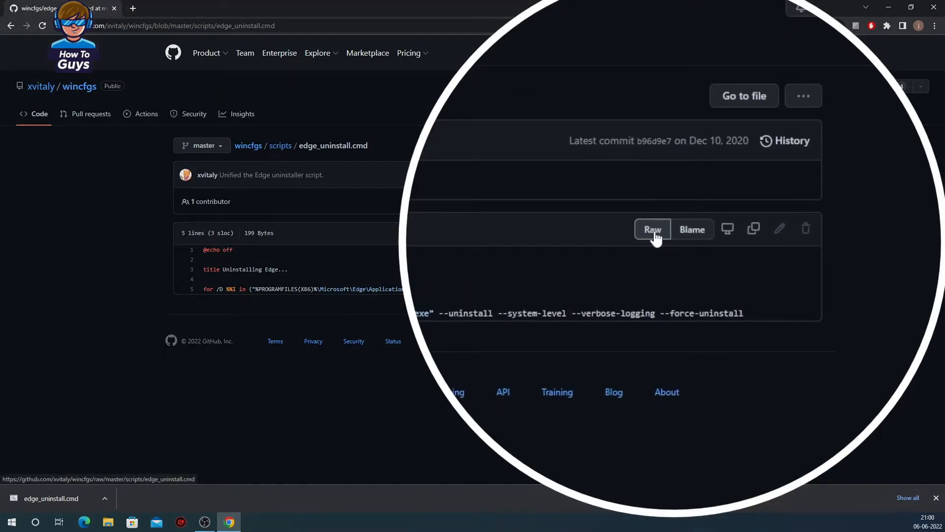
left_click(652, 229)
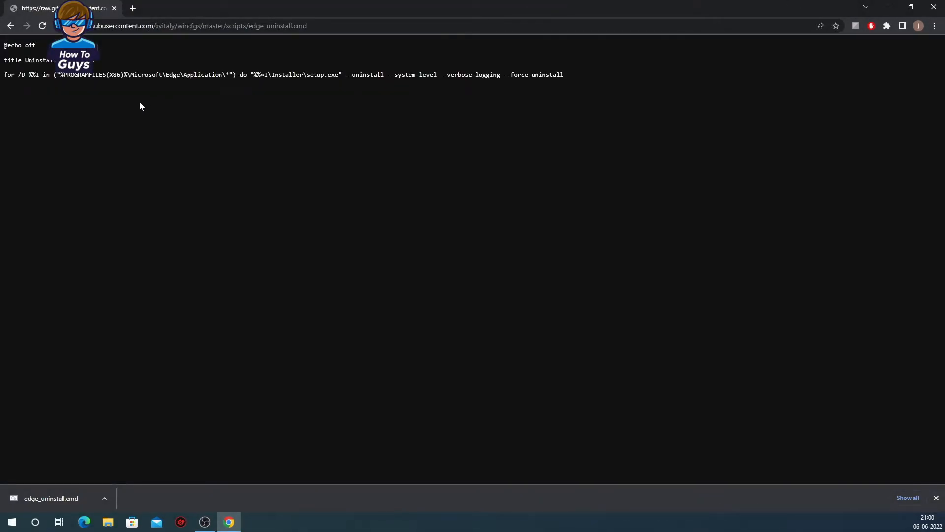
Save the raw script to the Desktop as edge_uninstall.cmd and minimize Chrome.
right_click(140, 107)
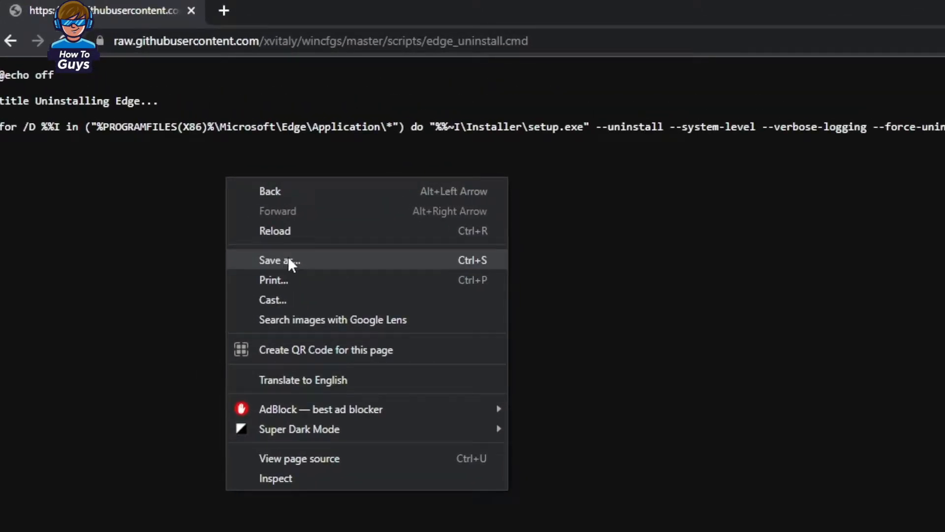
left_click(279, 260)
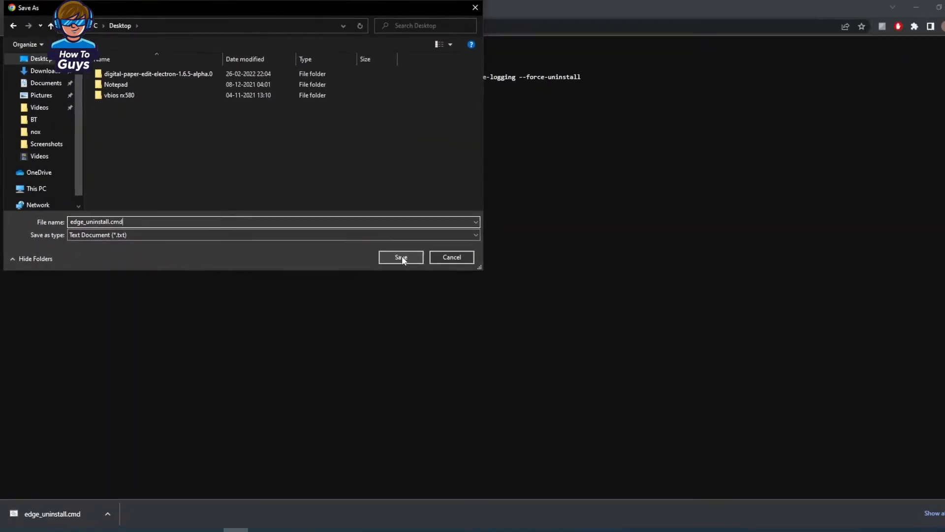
left_click(401, 257)
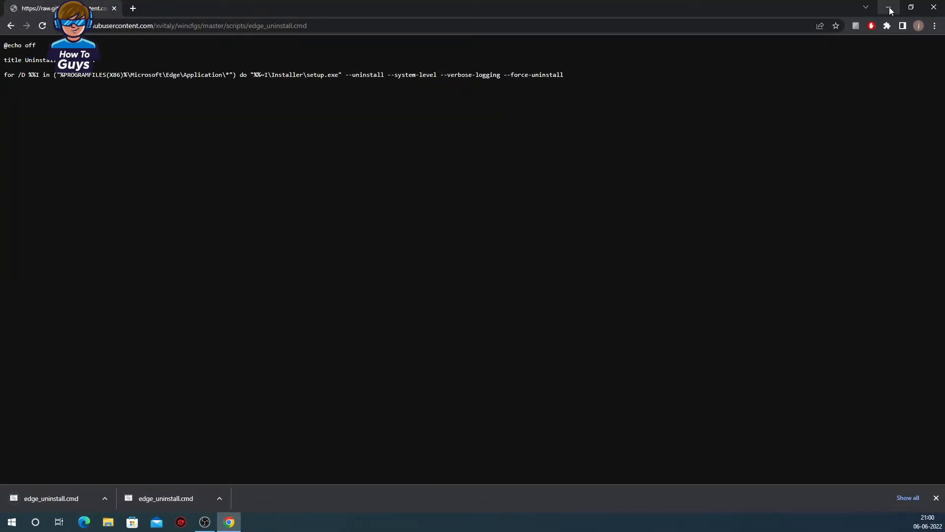
left_click(889, 7)
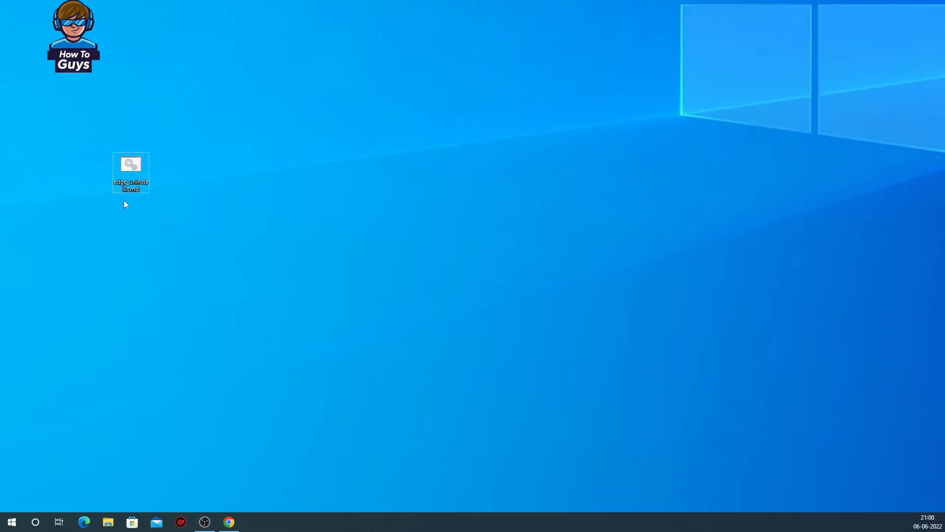
Run edge_uninstall.cmd from the desktop, overriding the SmartScreen warning with Run anyway.
right_click(130, 173)
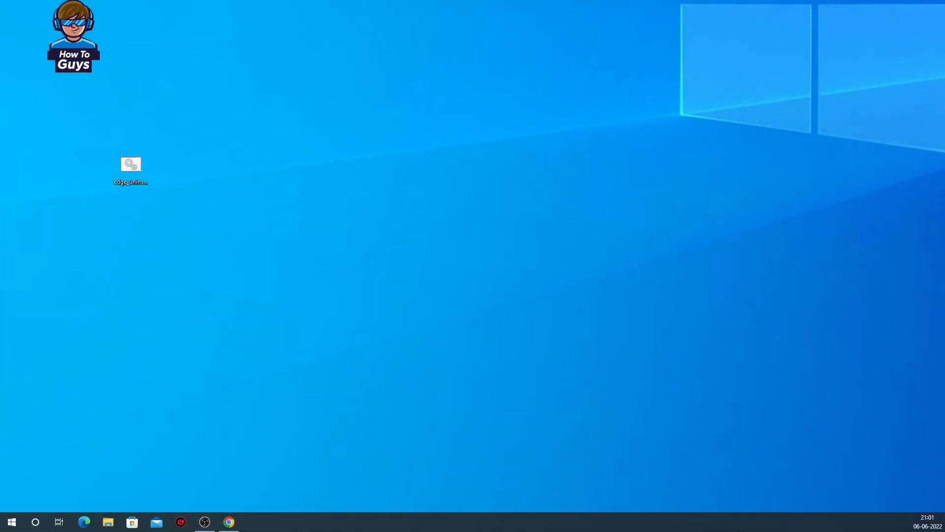
double_click(130, 167)
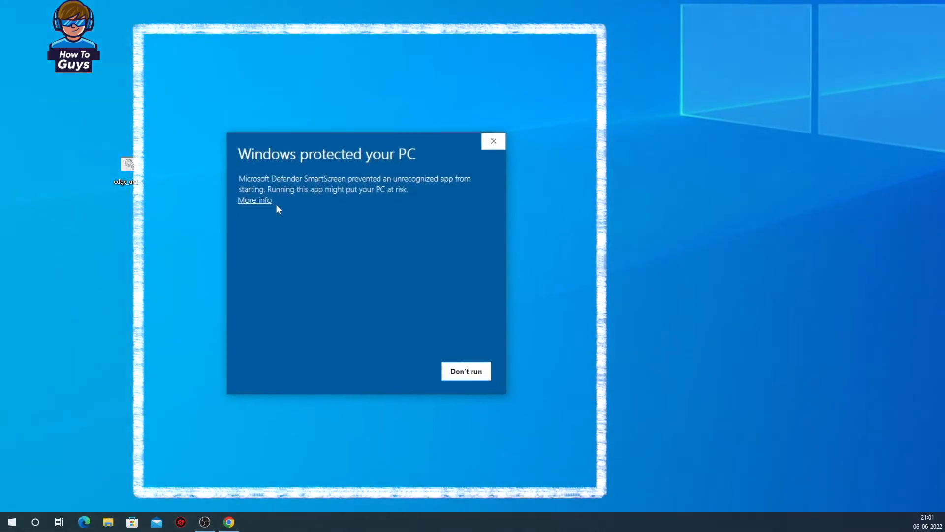
left_click(254, 200)
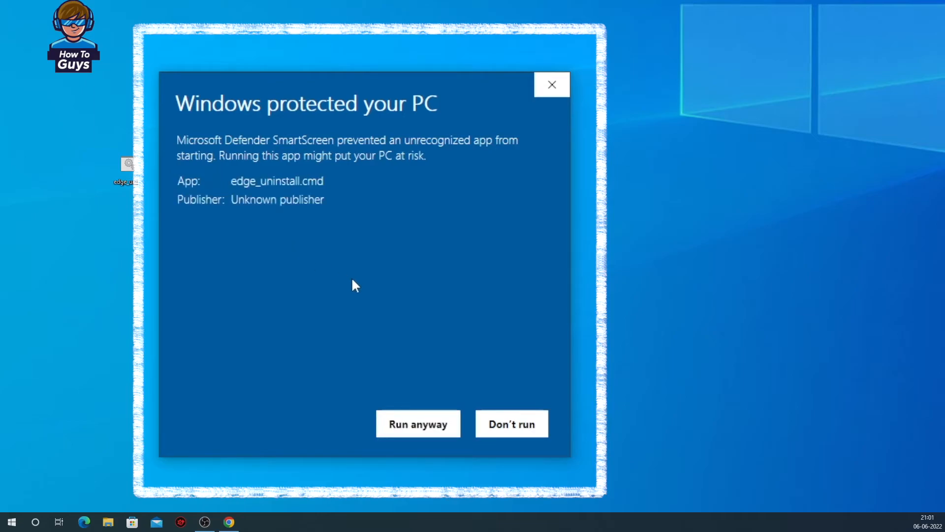
left_click(418, 424)
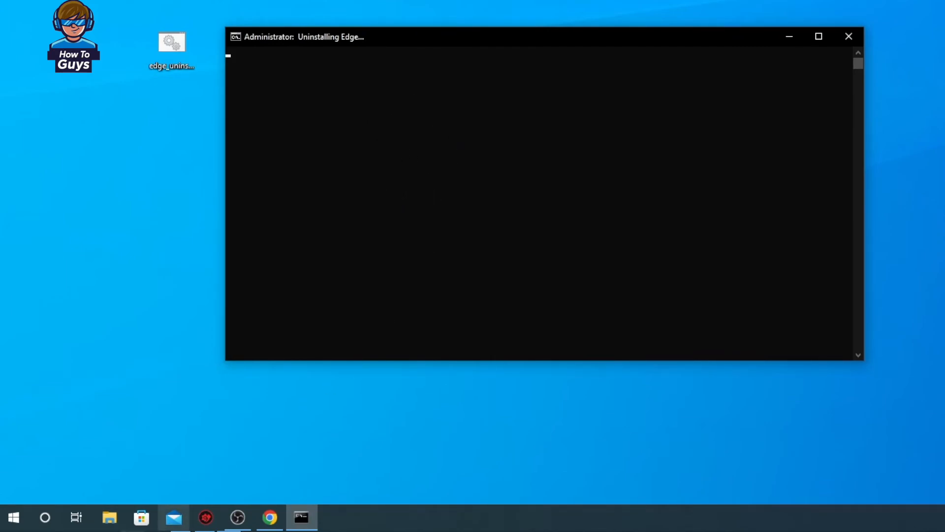
Once the uninstall window closes, show the Start menu app list to confirm Edge is gone.
left_click(848, 36)
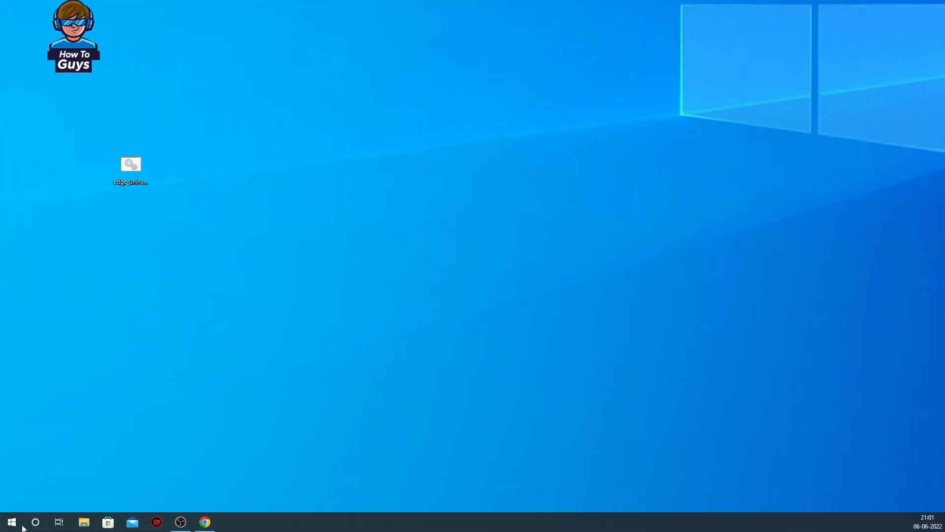
left_click(11, 522)
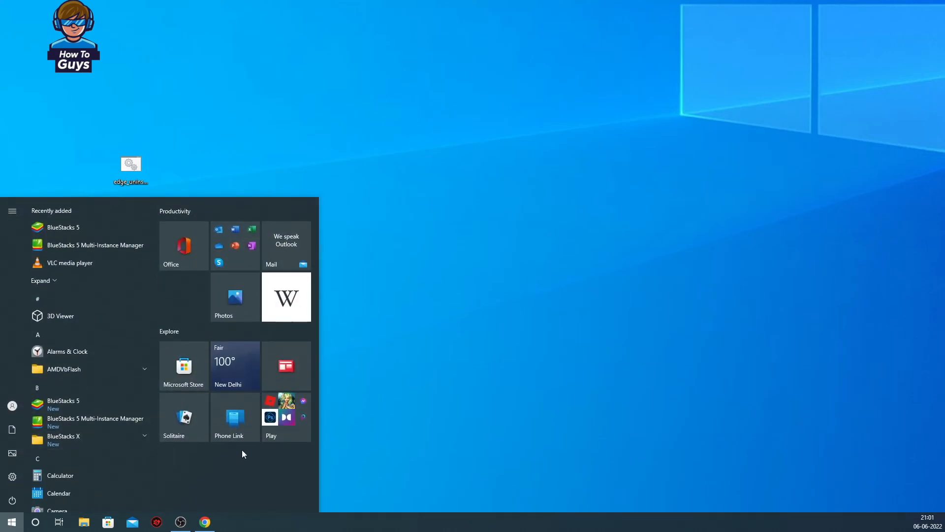